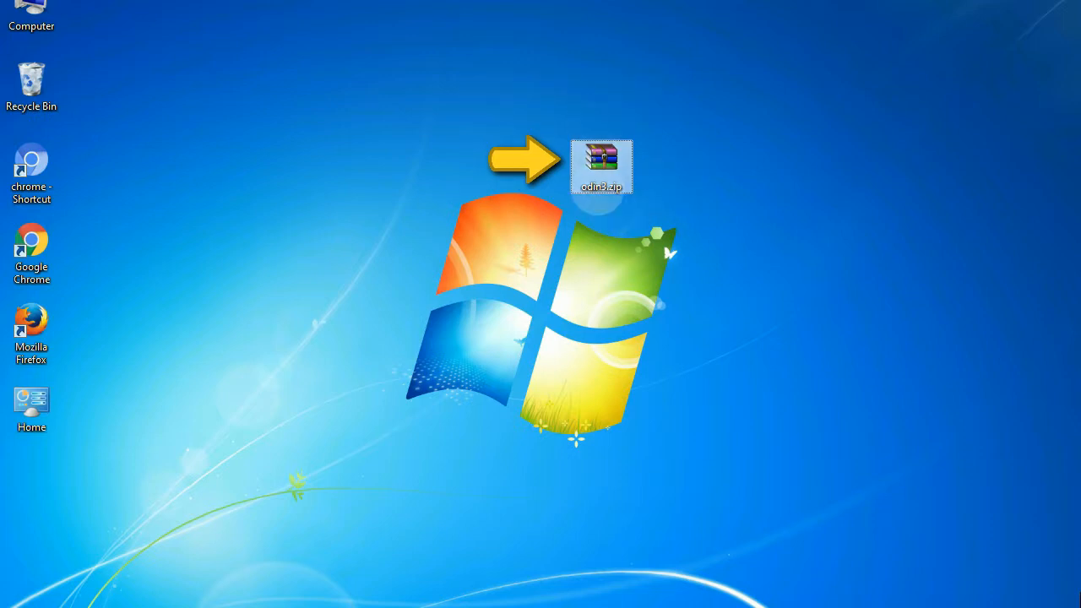
mouse_move(601, 165)
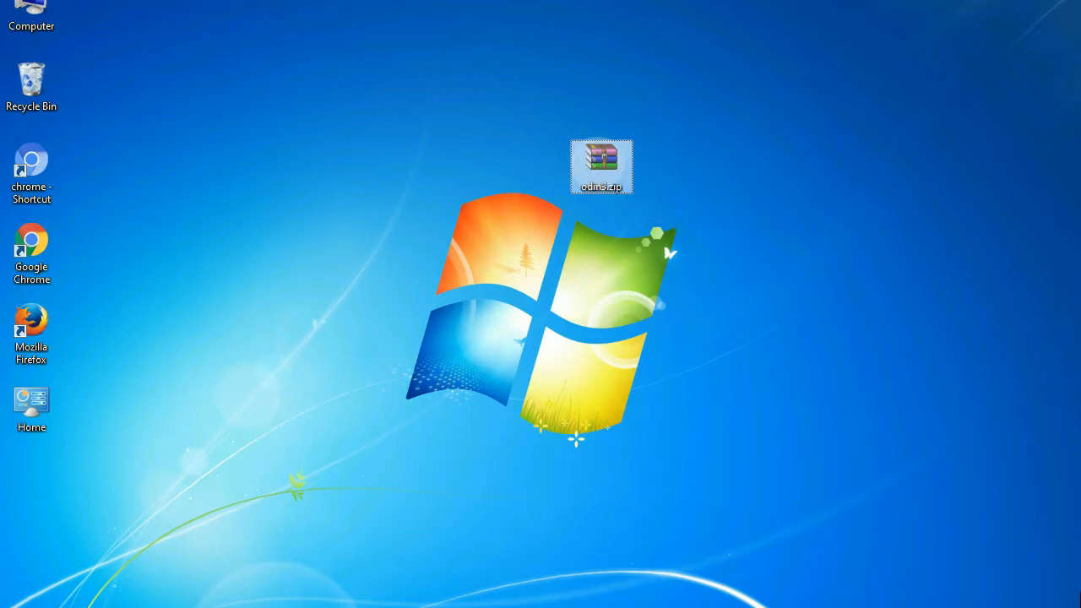
Step: Open odin3.zip from the desktop to show Odin3 with a PASS result
double_click(602, 166)
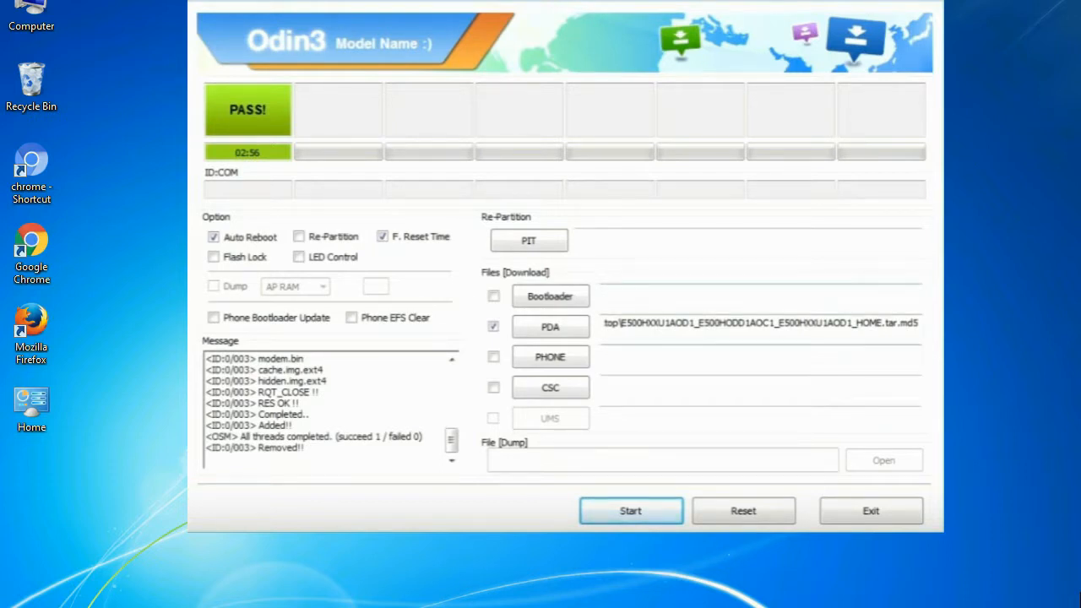
Step: Exit Odin3 after the completed flash
click(870, 510)
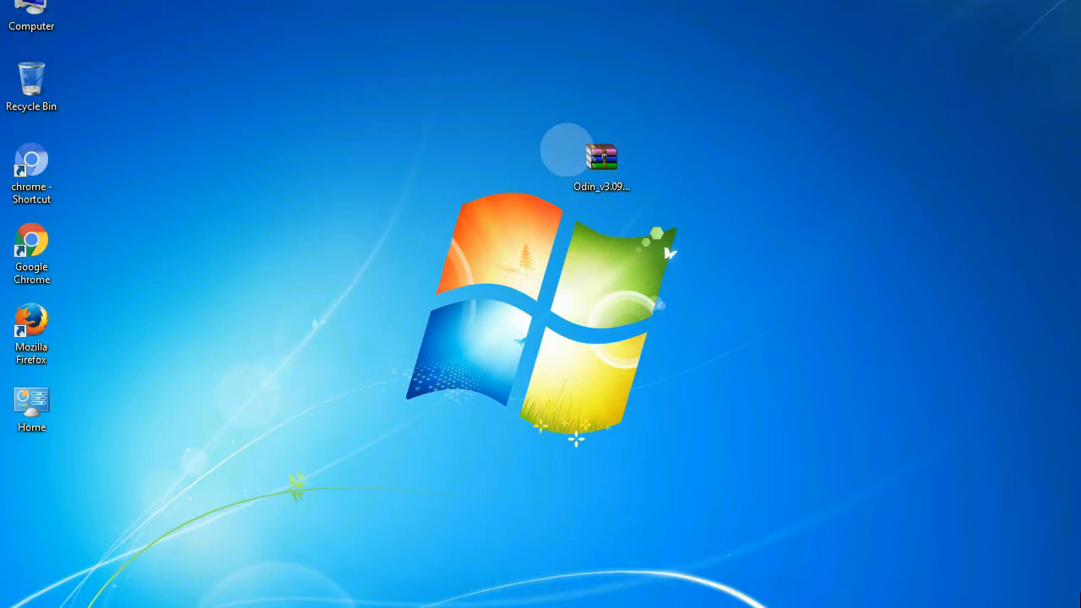
Step: Extract the Odin_v3.09 archive here and launch Odin3 v3.09.exe from the folder
click(602, 161)
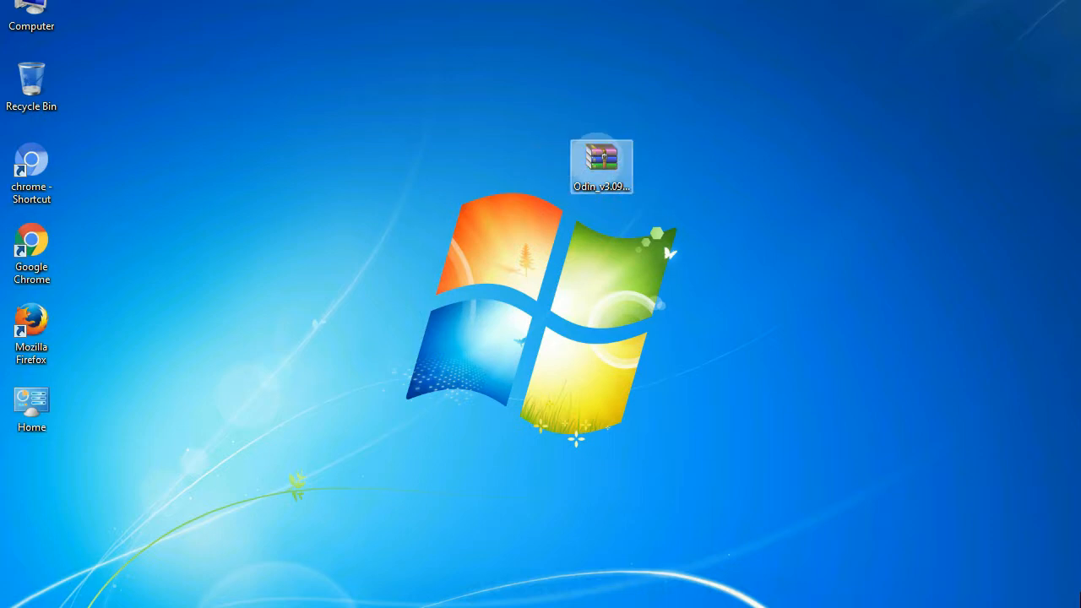
right_click(601, 164)
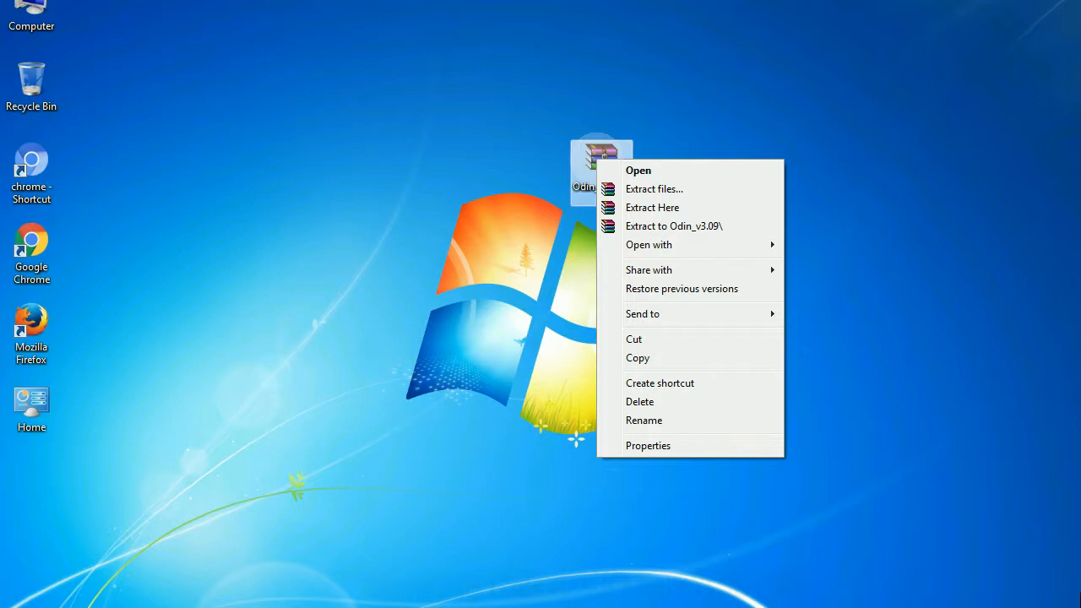
mouse_move(652, 207)
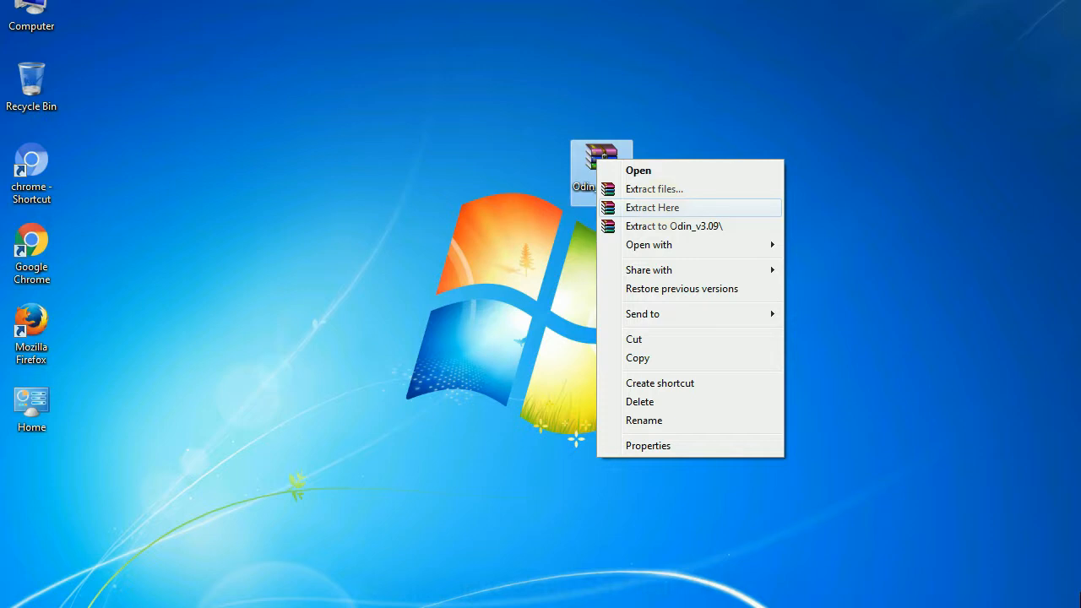
click(652, 207)
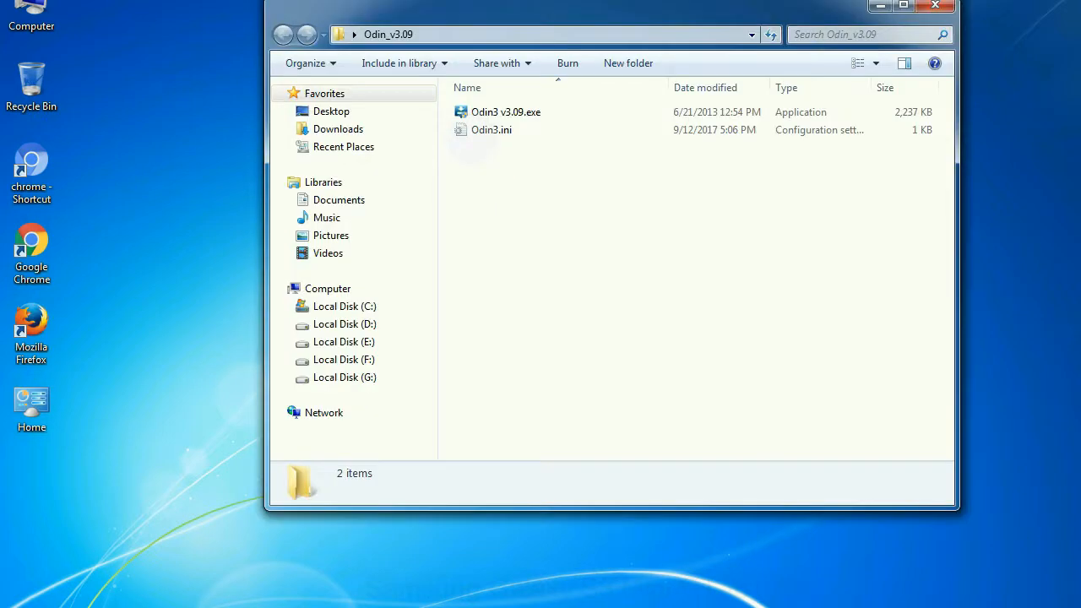
right_click(505, 111)
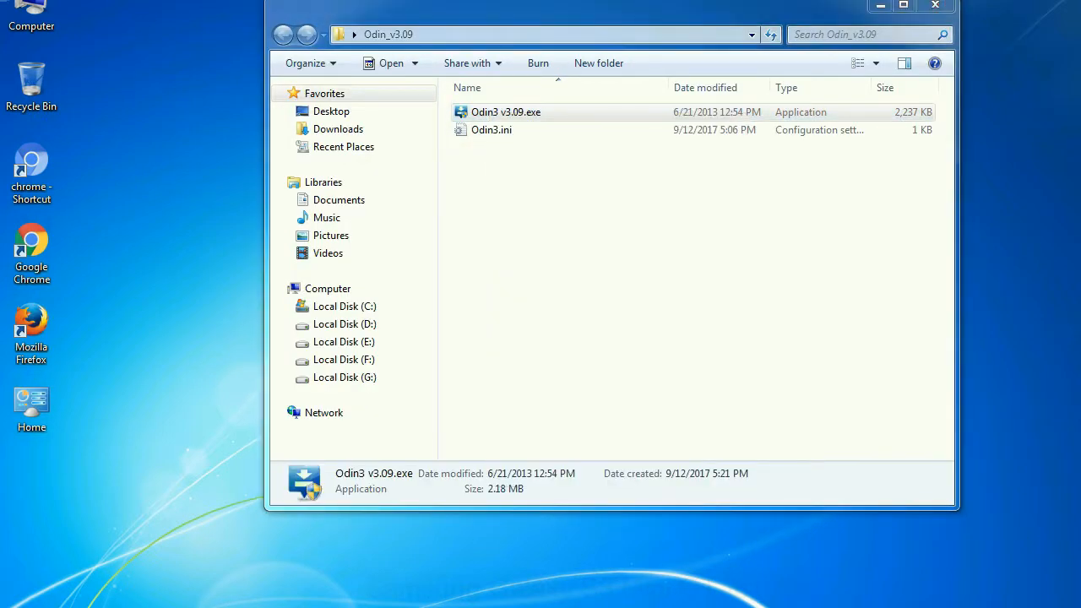
double_click(506, 112)
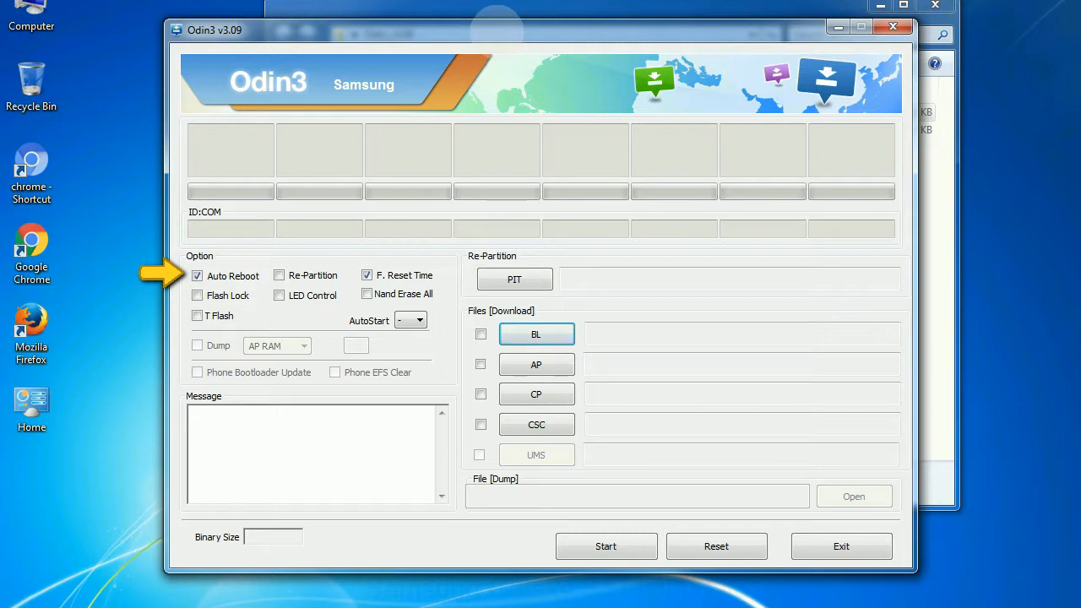
drag(541, 30, 579, 10)
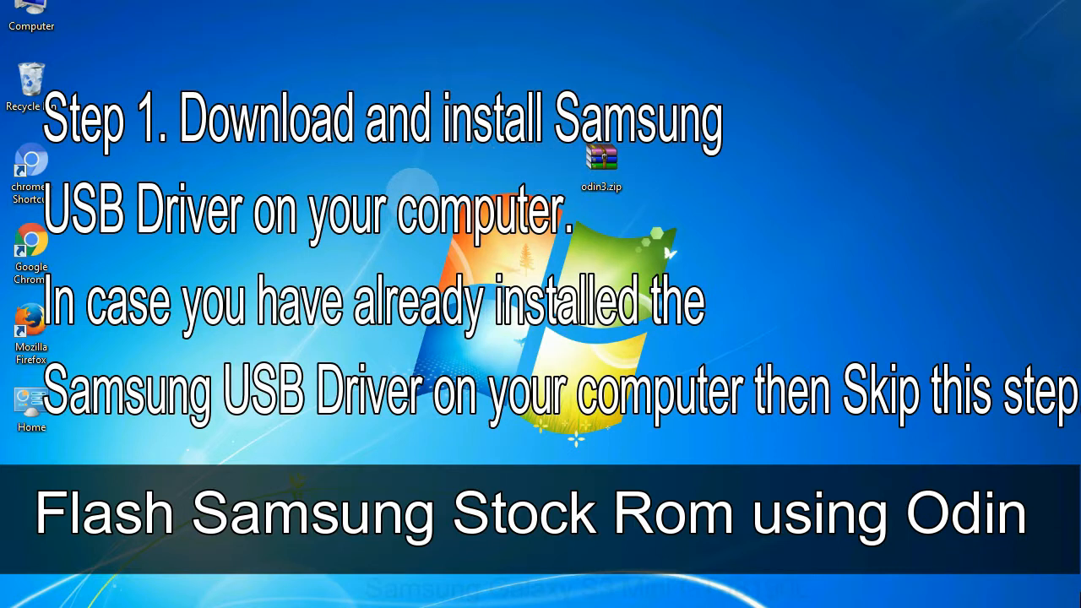
Step: Reopen the Odin_v3.09 folder showing Odin3 v3.09.exe and Odin3.ini
click(601, 165)
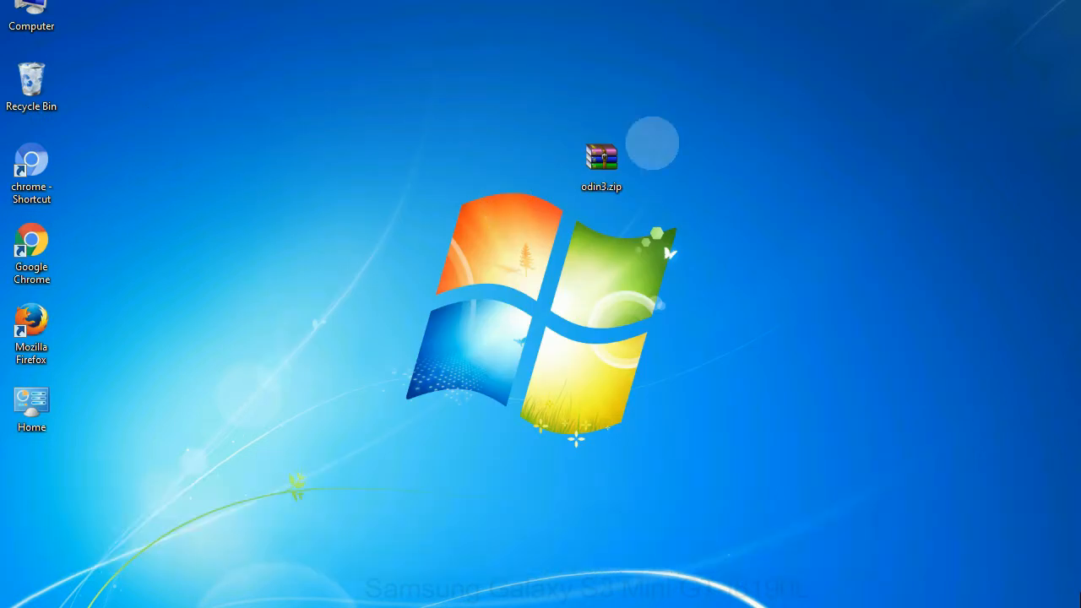
double_click(601, 160)
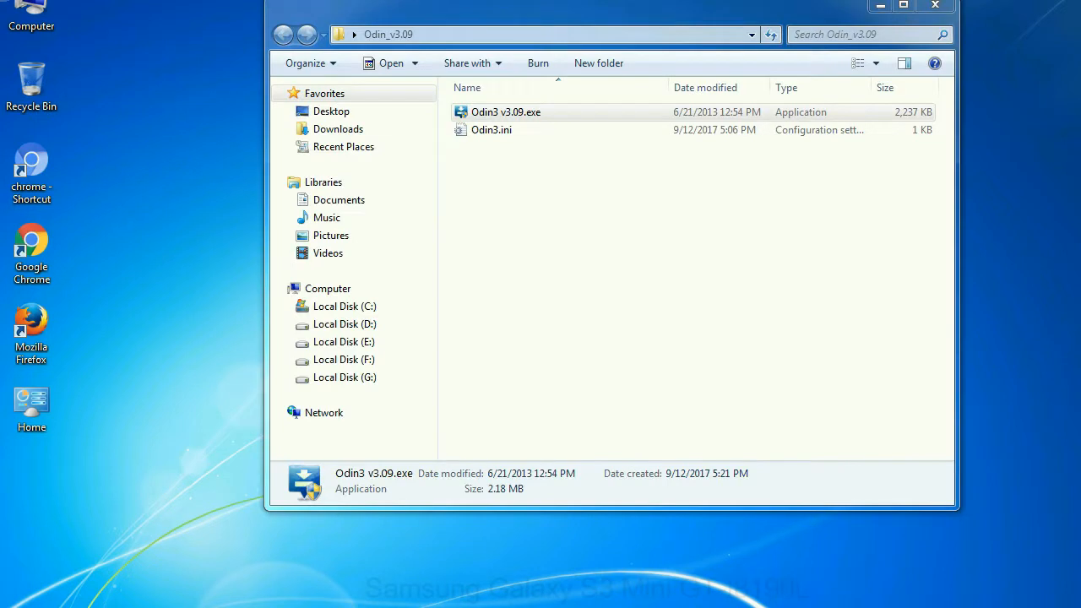
Step: Launch Odin3 v3.09.exe and close the Odin_v3.09 folder window
double_click(506, 111)
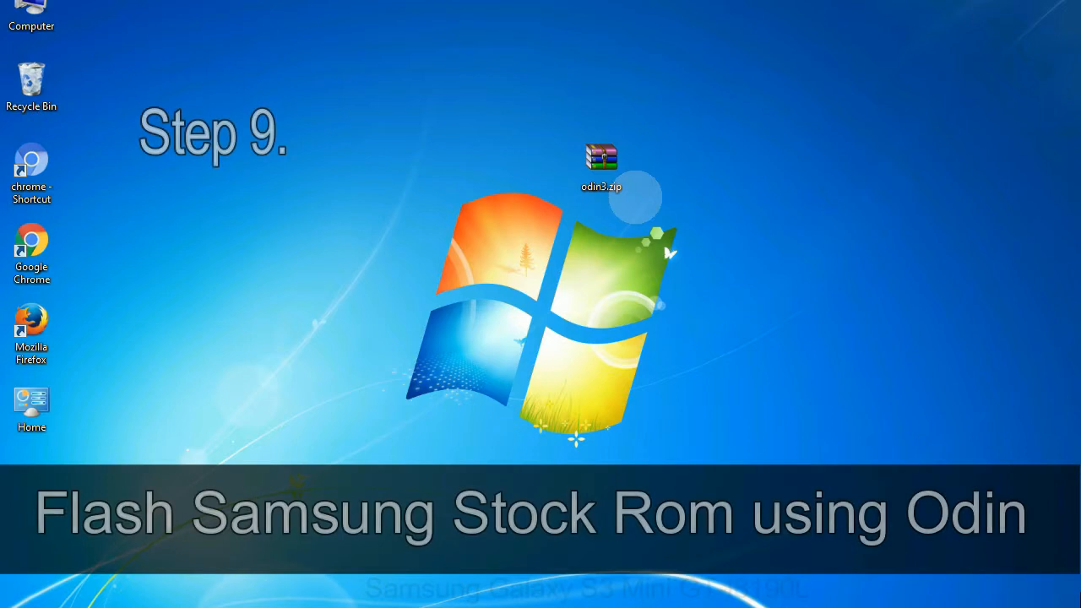
Step: Load the desktop's HOME.tar.md5 firmware as the PDA file, phone on COM3
click(601, 165)
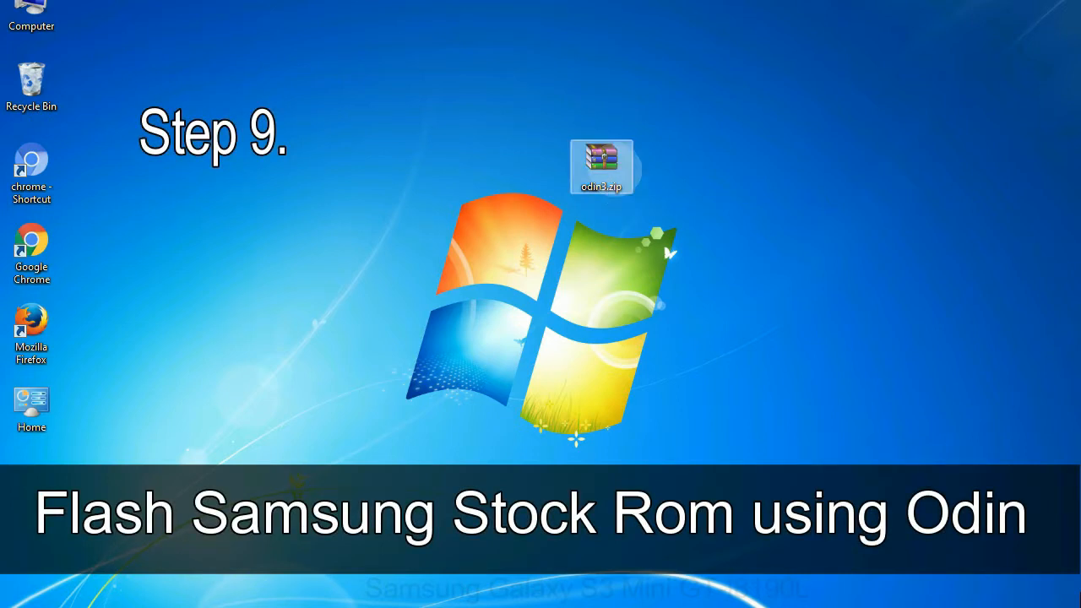
double_click(601, 166)
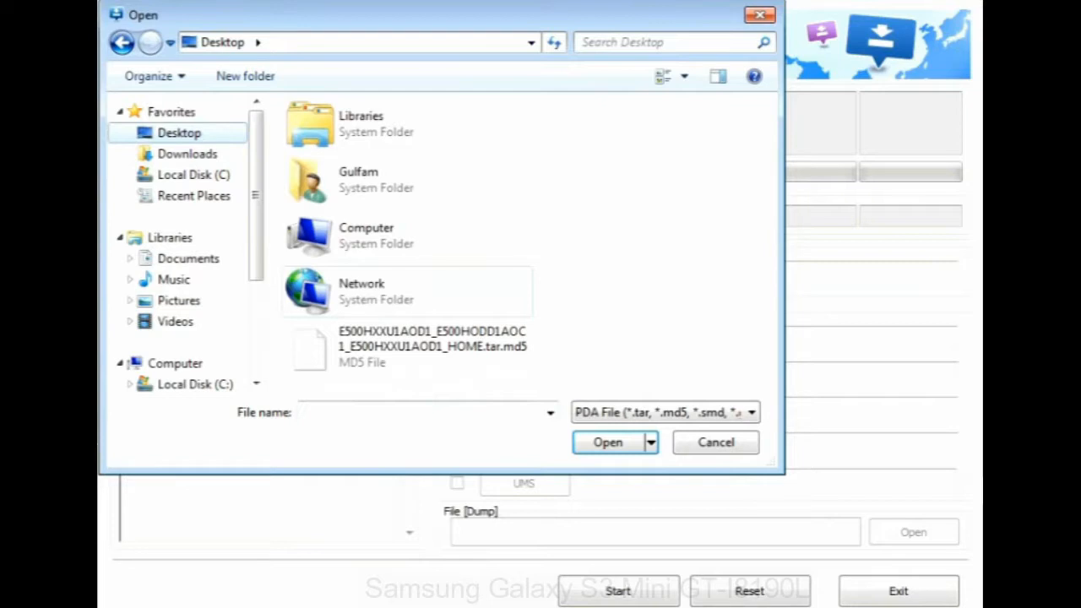
click(608, 441)
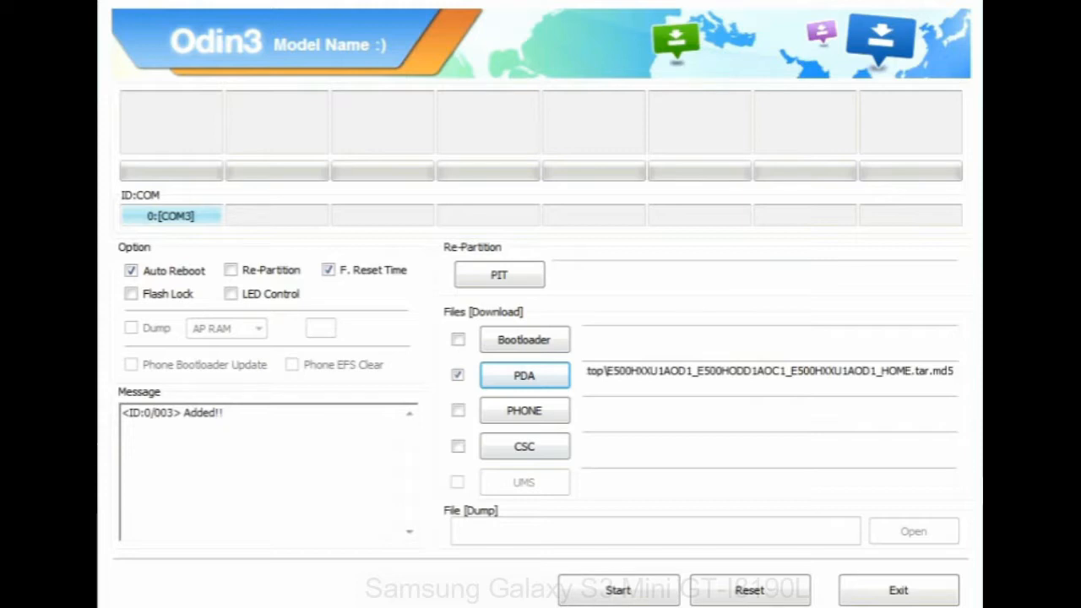
Step: Start flashing the HOME firmware and wait for green PASS, 1 succeeded, 0 failed
click(898, 589)
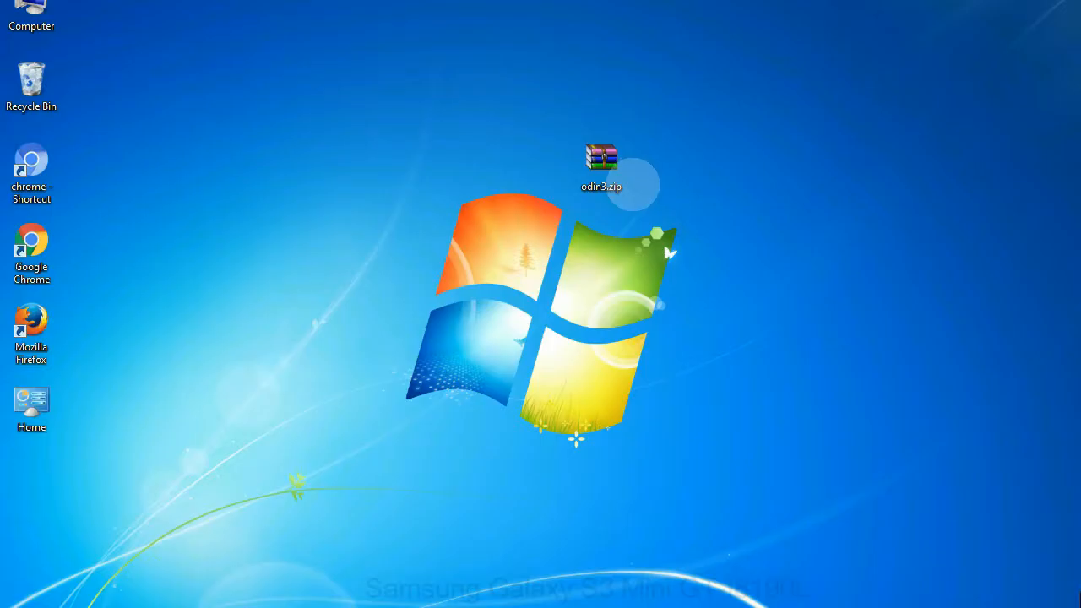
click(602, 164)
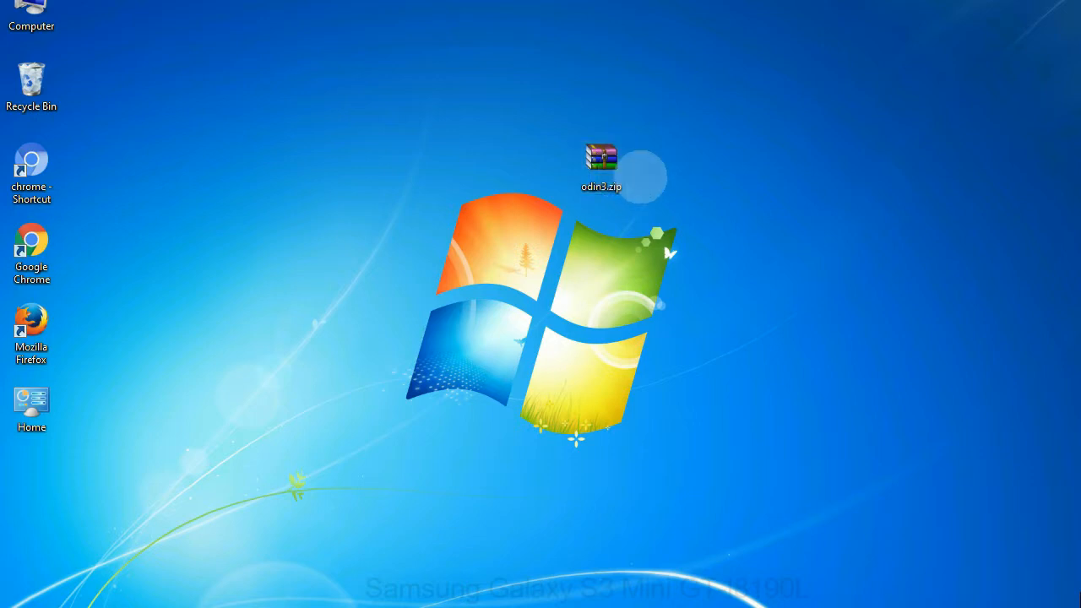
click(602, 164)
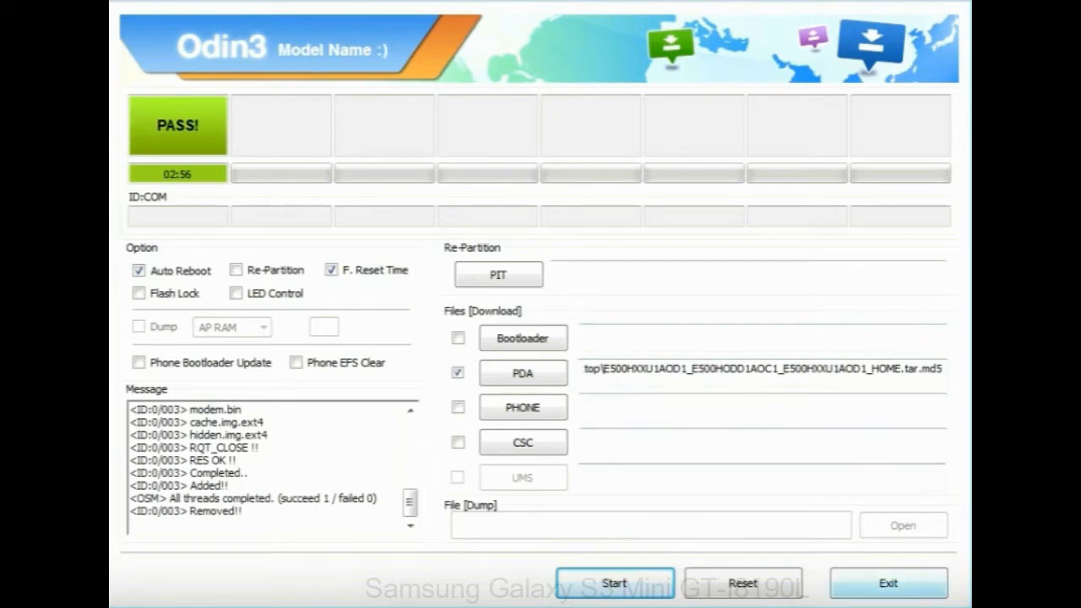
Step: Exit Odin3 after the successful flash, returning to the desktop
click(888, 583)
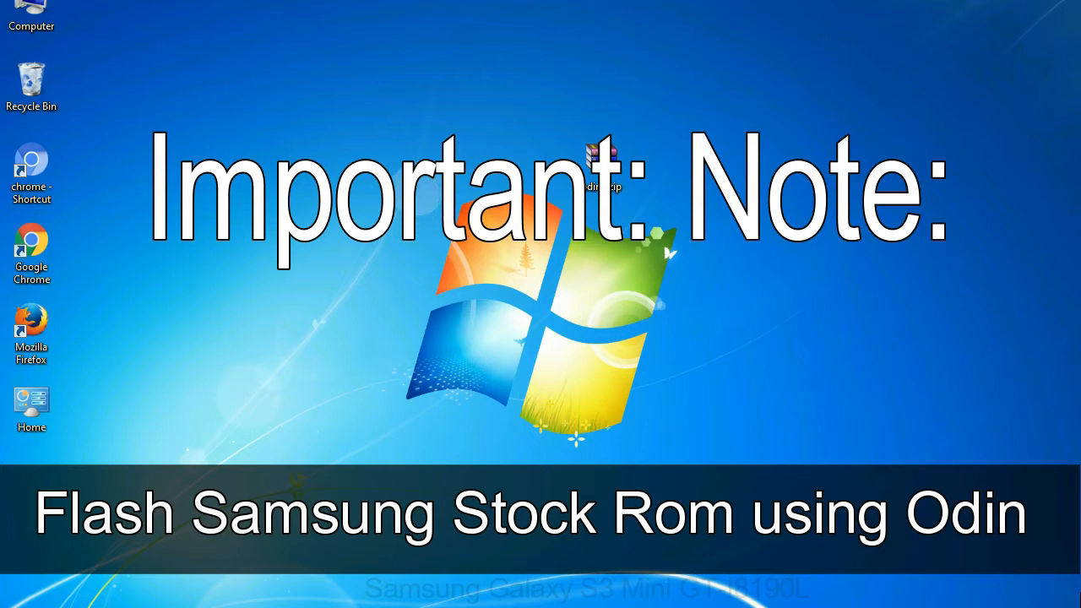
click(667, 114)
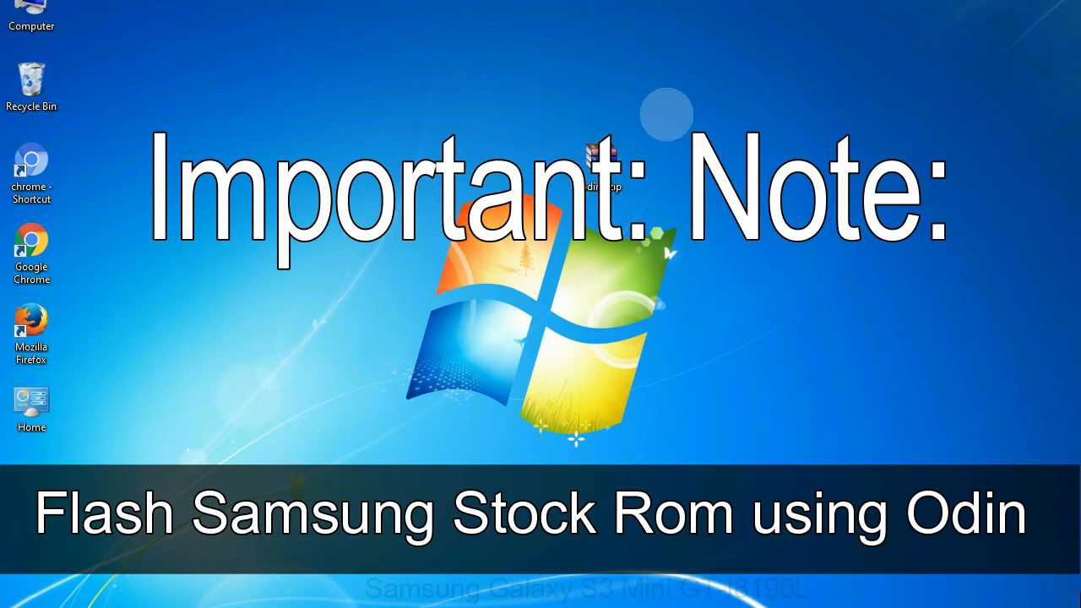